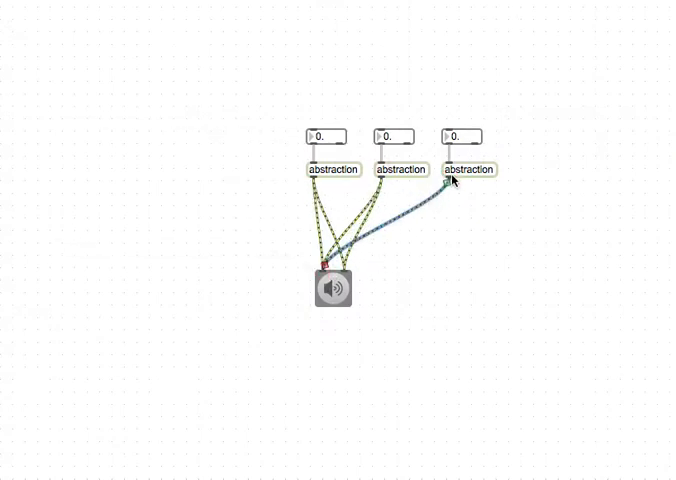
Centre the dac~ under the three abstractions and open one abstraction's saw~ patch
{"action": "left_click_drag", "start_coordinate": [333, 288], "coordinate": [390, 288]}
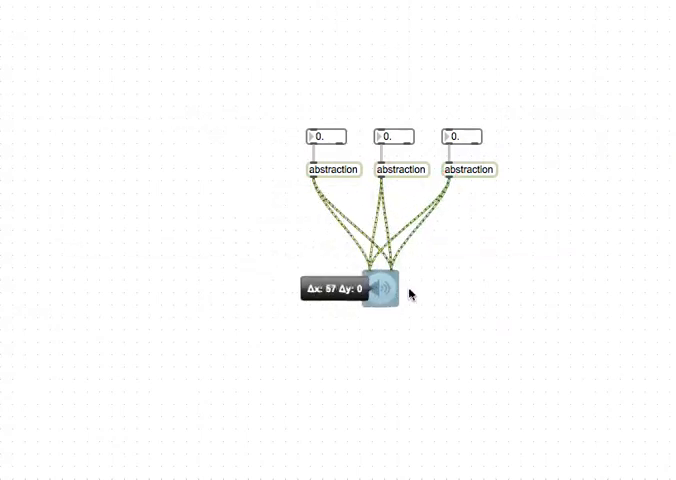
{"action": "double_click", "coordinate": [374, 300]}
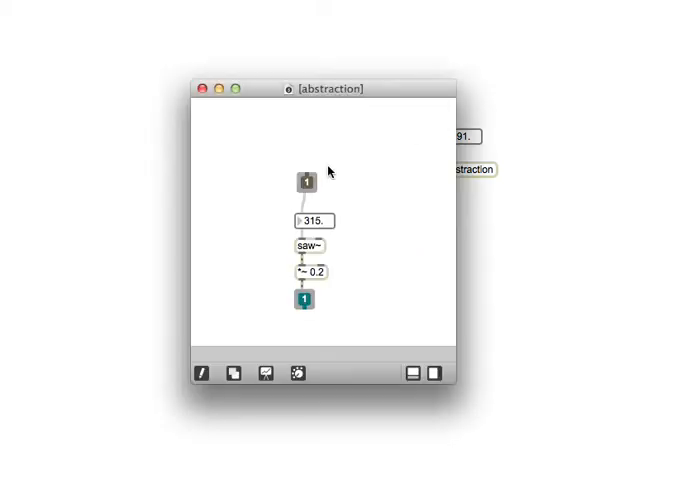
{"action": "mouse_move", "coordinate": [318, 251]}
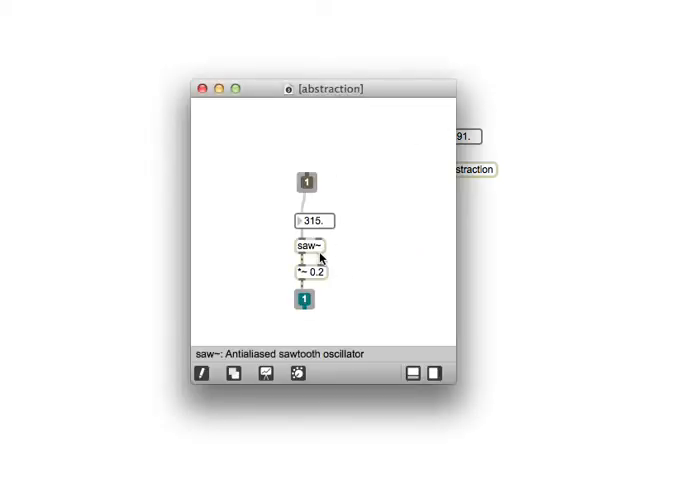
{"action": "mouse_move", "coordinate": [201, 373]}
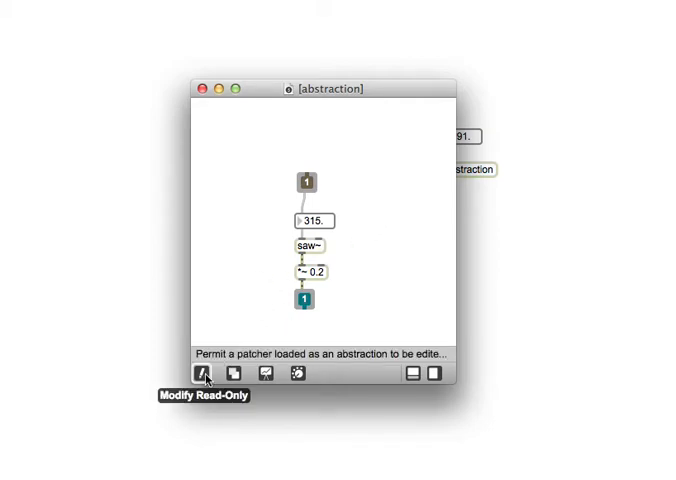
{"action": "mouse_move", "coordinate": [203, 376]}
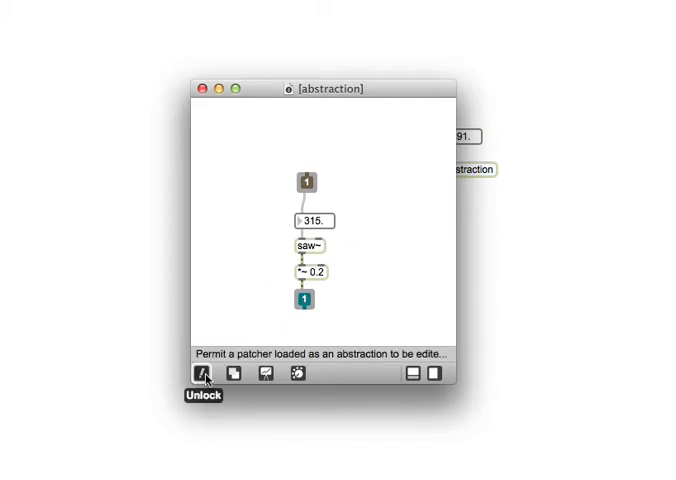
Make the abstraction patch writable, unlock it, and begin editing the saw~ object's text
{"action": "left_click", "coordinate": [200, 376]}
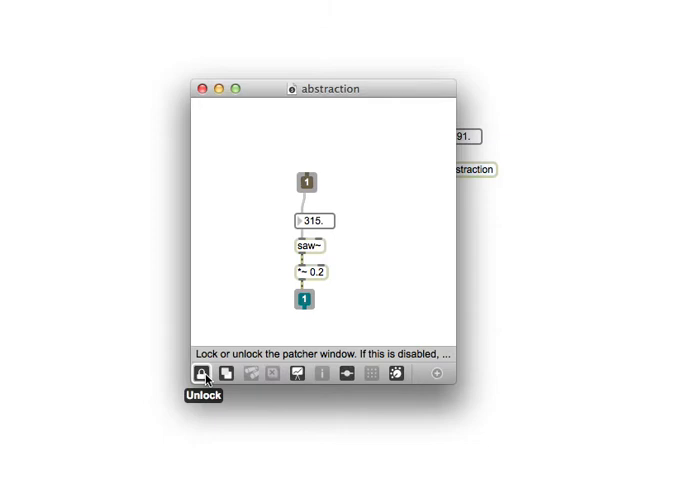
{"action": "left_click", "coordinate": [204, 375]}
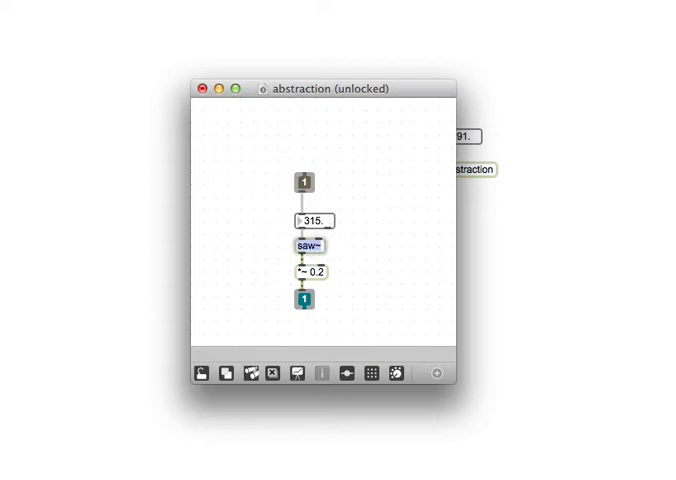
{"action": "double_click", "coordinate": [308, 246]}
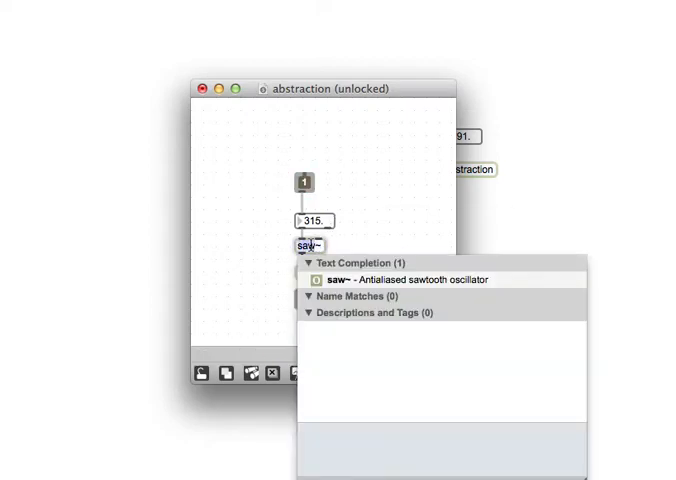